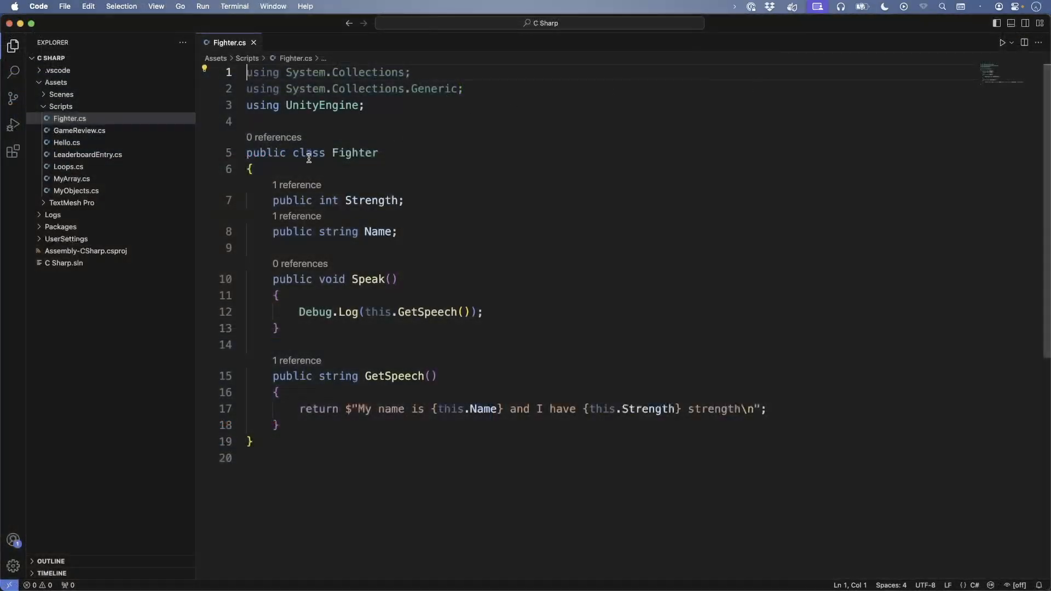
# Declare Fighter as a struct in Fighter.cs, then open MyObjects.cs.
pyautogui.write('struct')
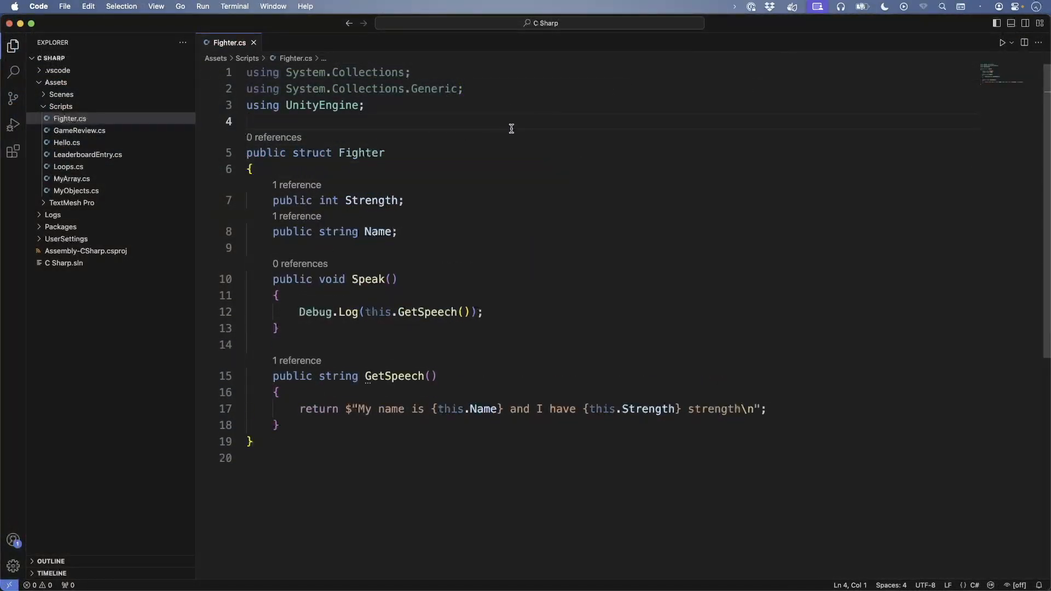
pyautogui.click(76, 191)
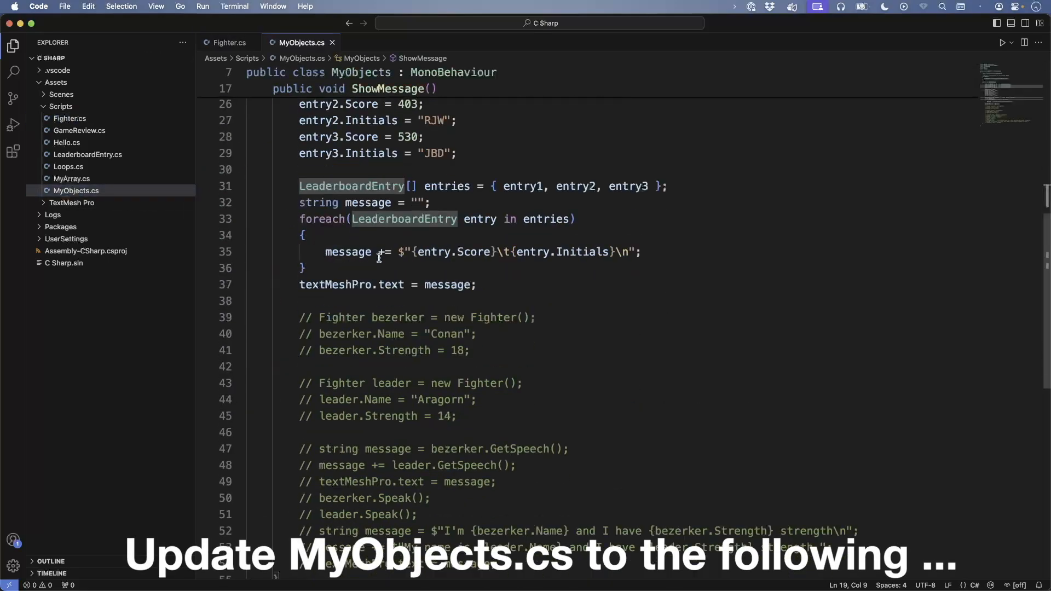
# Uncomment the bezerker and leader lines and assign bezerker to leader.
pyautogui.moveTo(299, 104); pyautogui.dragTo(477, 284)
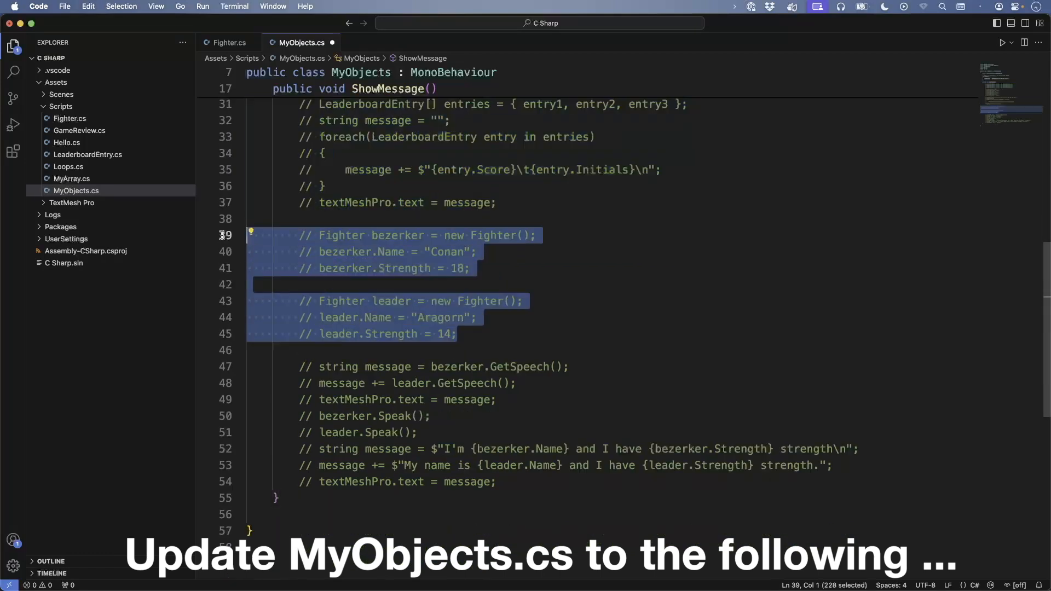
pyautogui.press('Cmd+/')
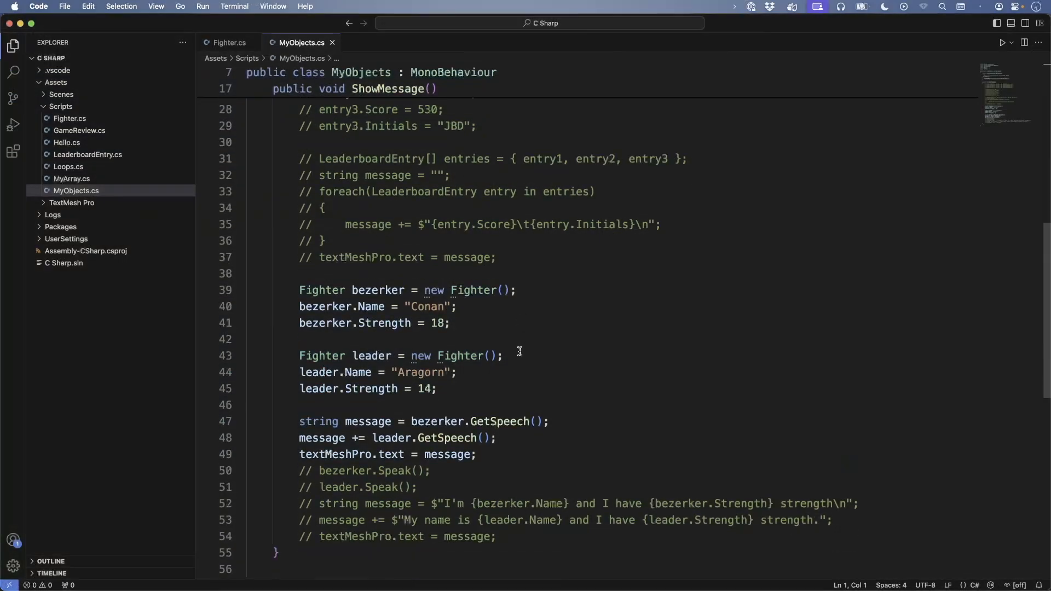
pyautogui.moveTo(405, 331)
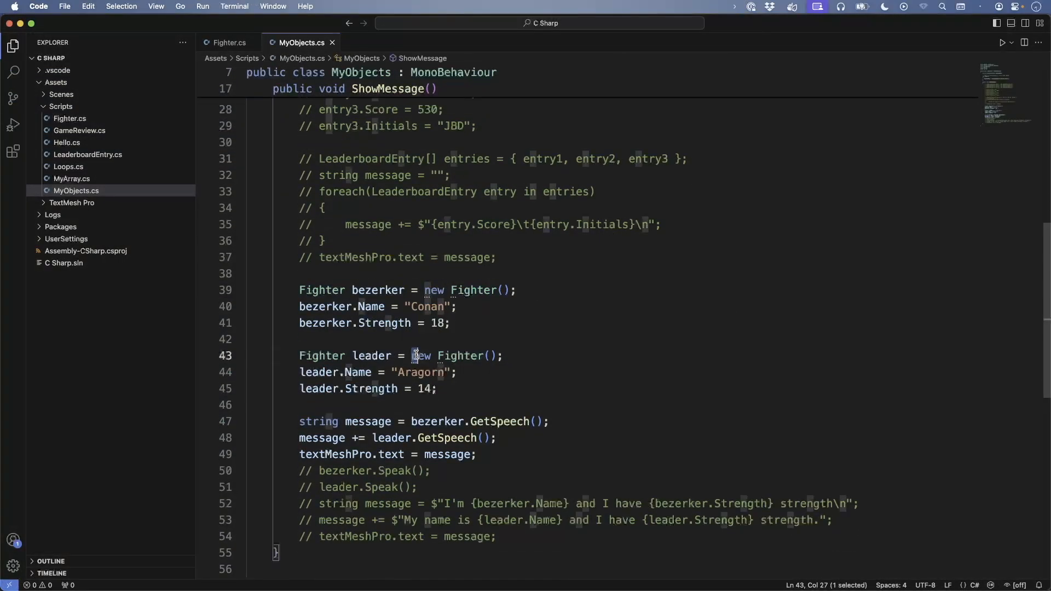
pyautogui.write('bezerker')
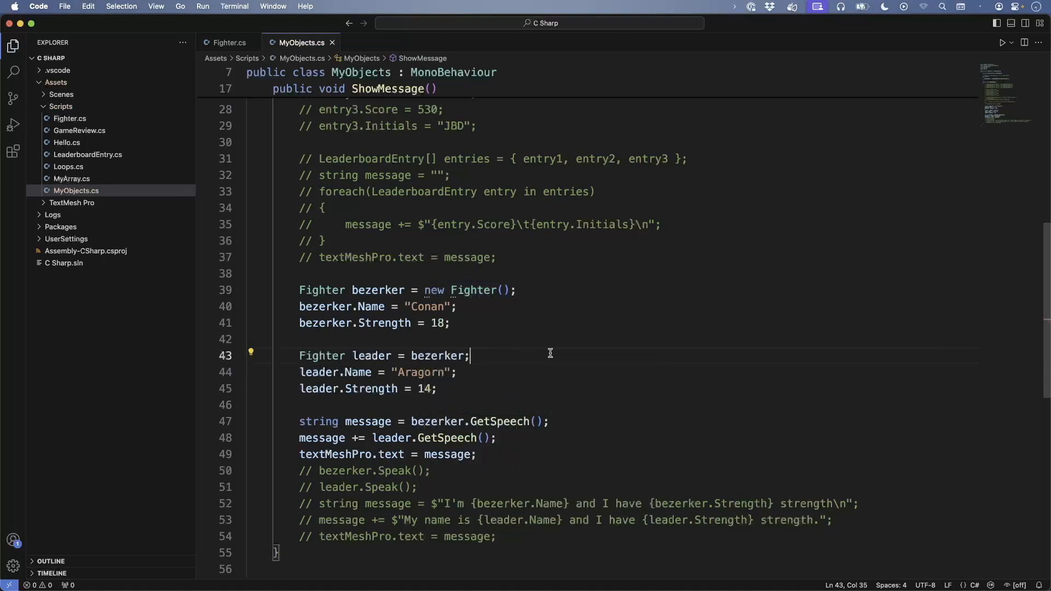
pyautogui.moveTo(541, 350)
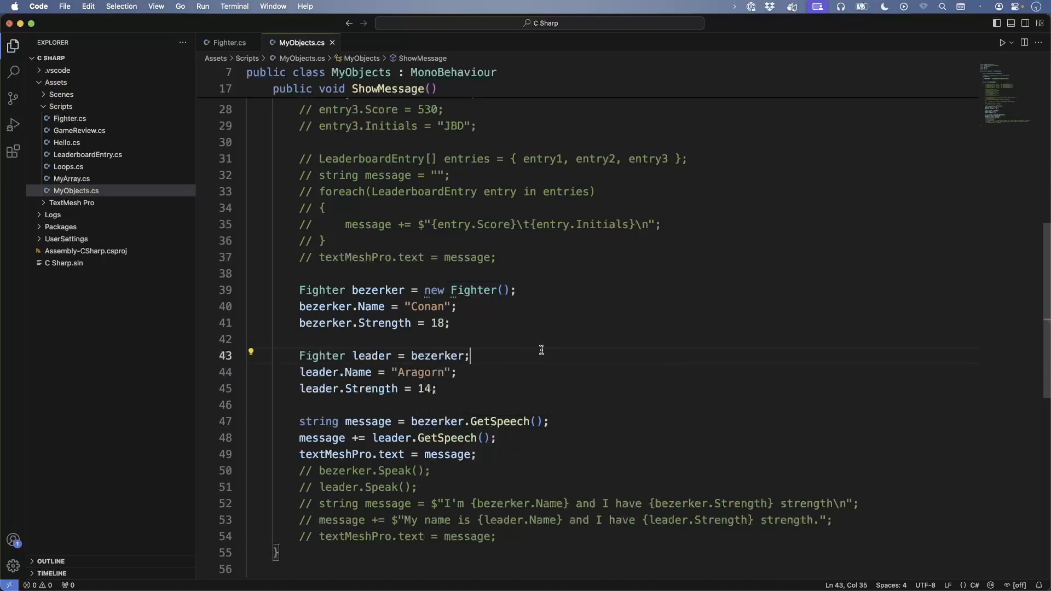
pyautogui.moveTo(526, 330)
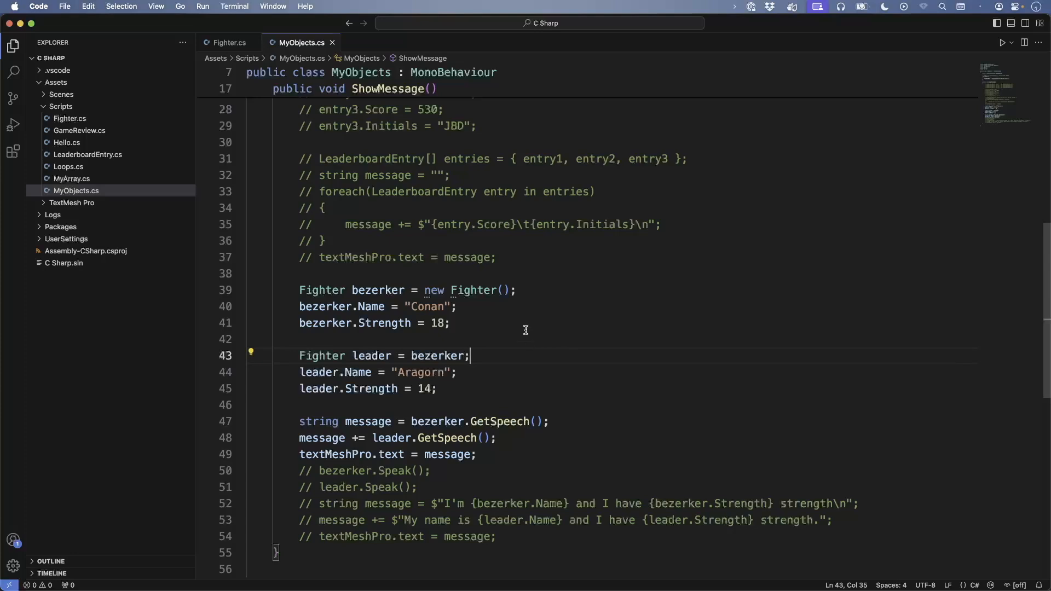
pyautogui.moveTo(505, 349)
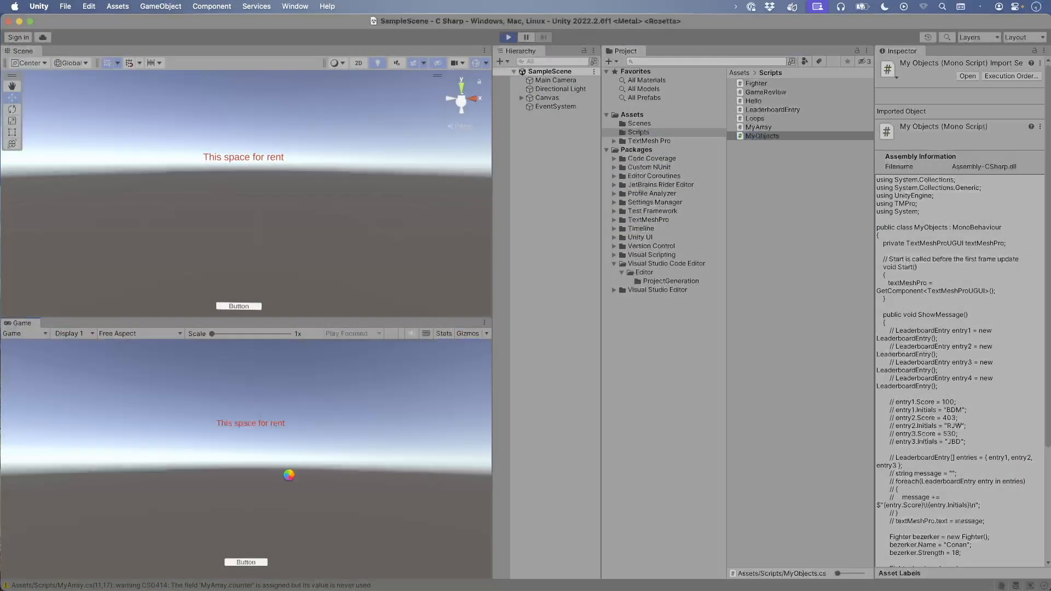
# Play the Unity scene to test the struct version of Fighter.
pyautogui.click(247, 562)
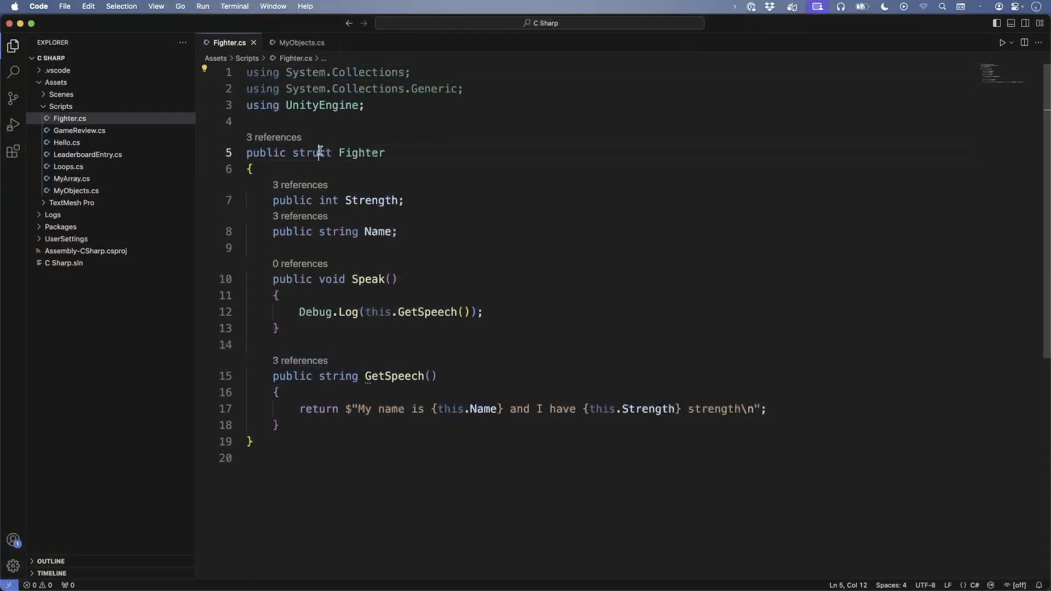
# Change Fighter's declaration from struct back to class.
pyautogui.write('class')
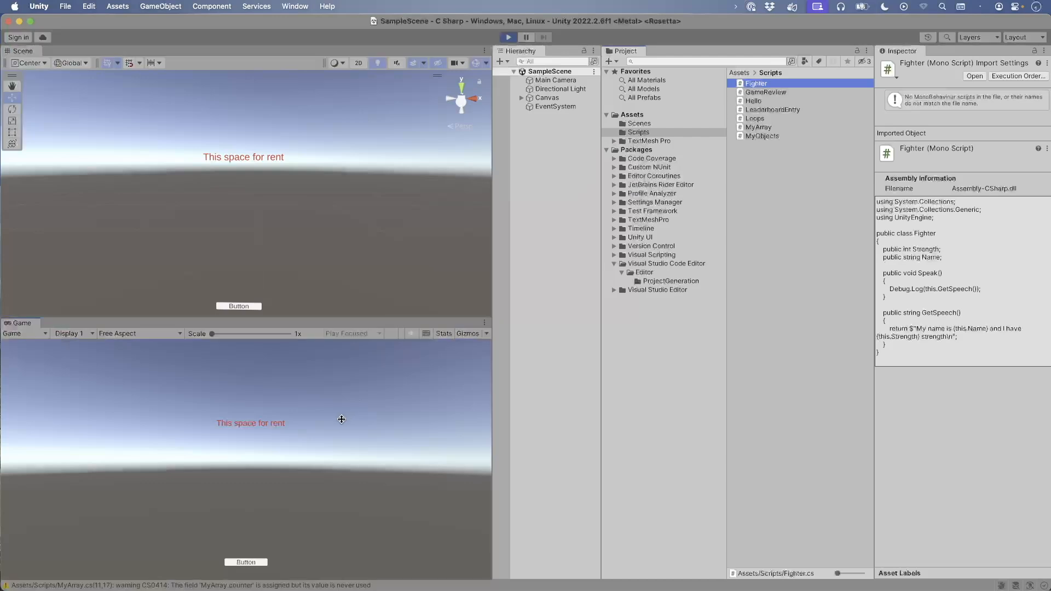
# Play the scene with Fighter as a class and press the in-game Button.
pyautogui.click(246, 562)
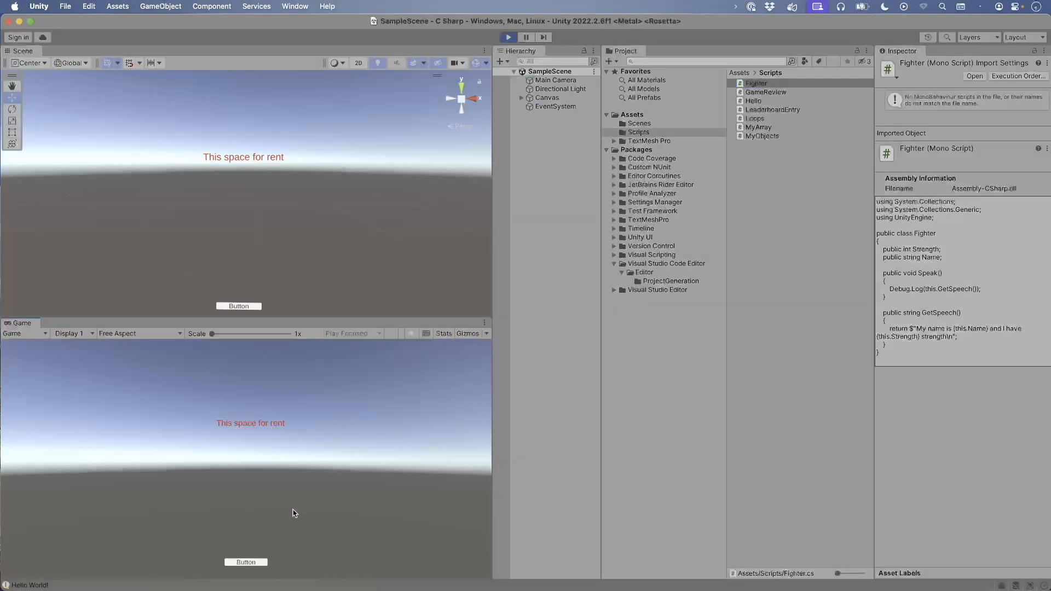
pyautogui.click(247, 562)
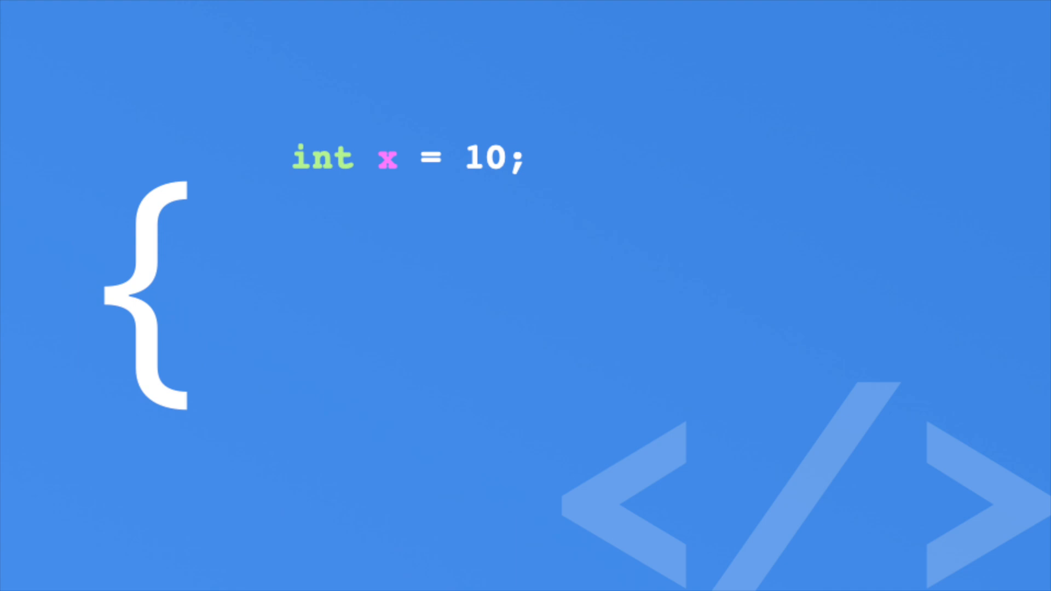
# Add 'int y = x;' beneath 'int x = 10;' on the slide.
pyautogui.write('int y = x;')
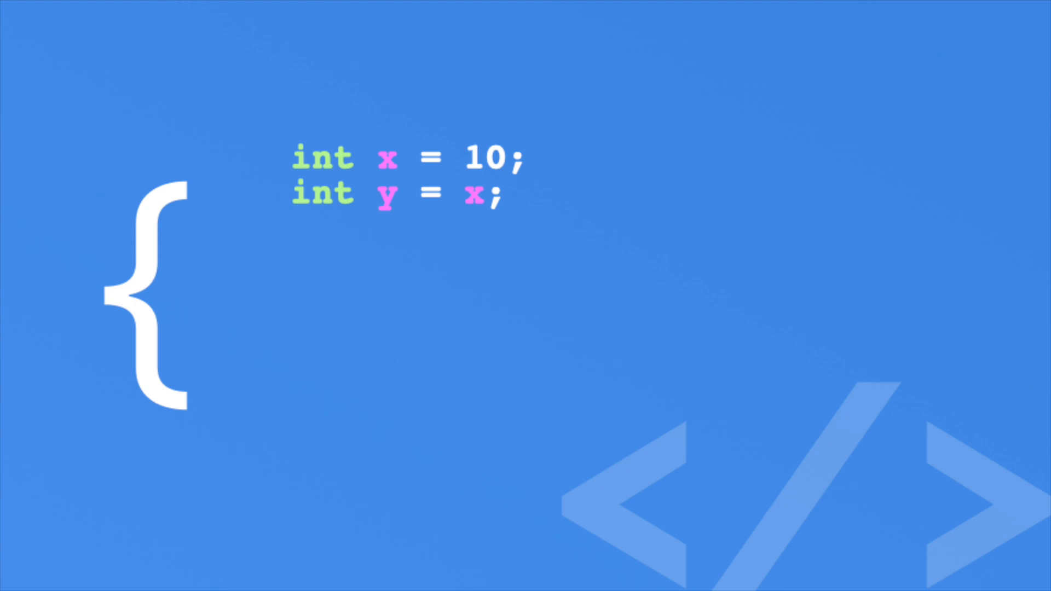